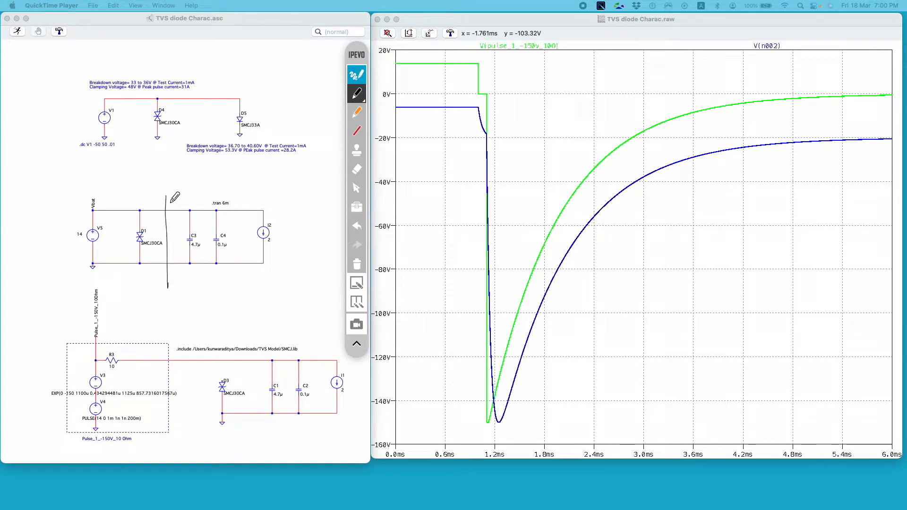
Hand-write notes marking the 14 V source as a 12 V DC bus
{"action": "left_click_drag", "start_coordinate": [173, 194], "coordinate": [168, 292]}
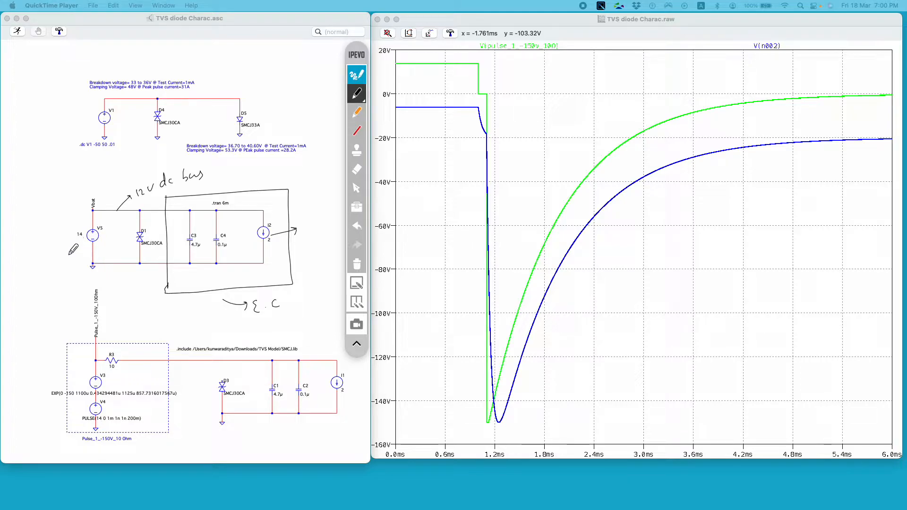
{"action": "mouse_move", "coordinate": [75, 240]}
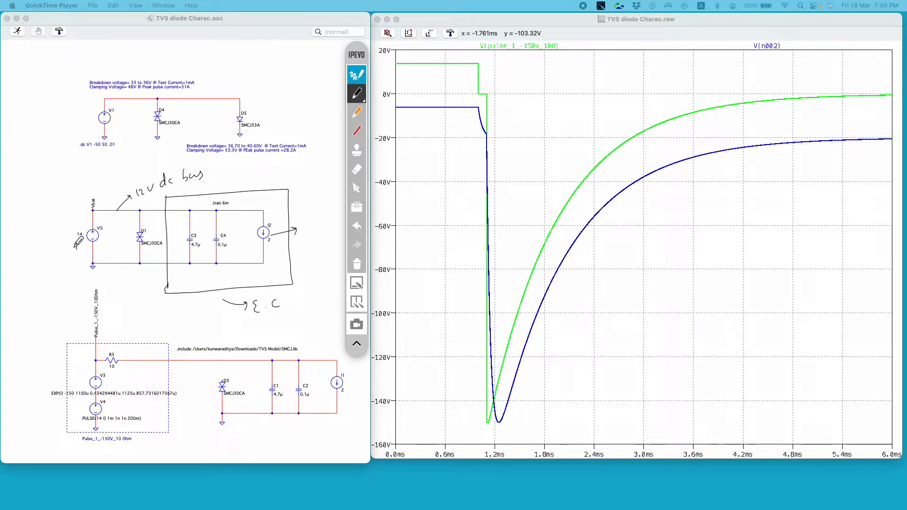
{"action": "mouse_move", "coordinate": [61, 226]}
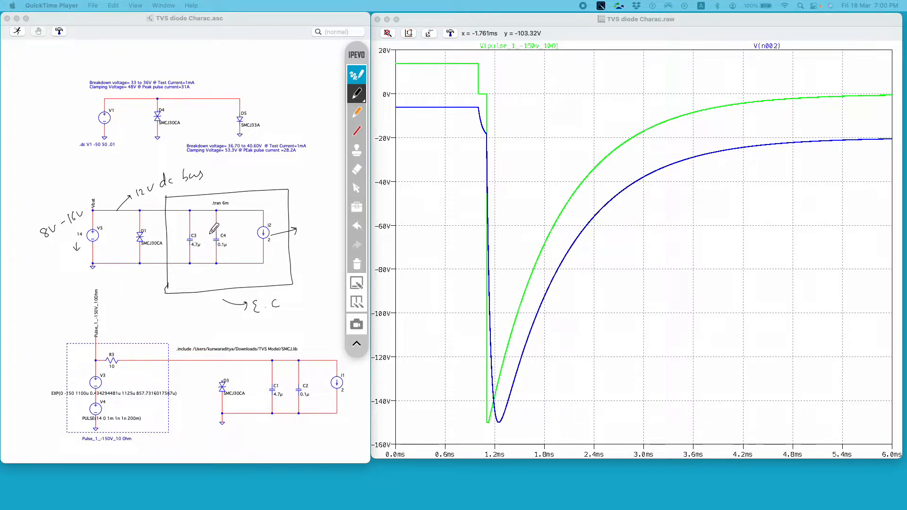
{"action": "mouse_move", "coordinate": [189, 219]}
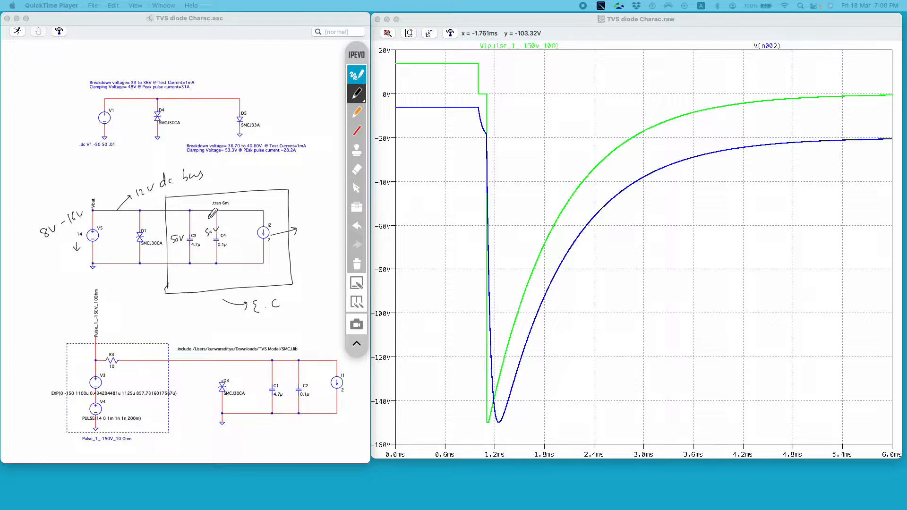
{"action": "mouse_move", "coordinate": [257, 175]}
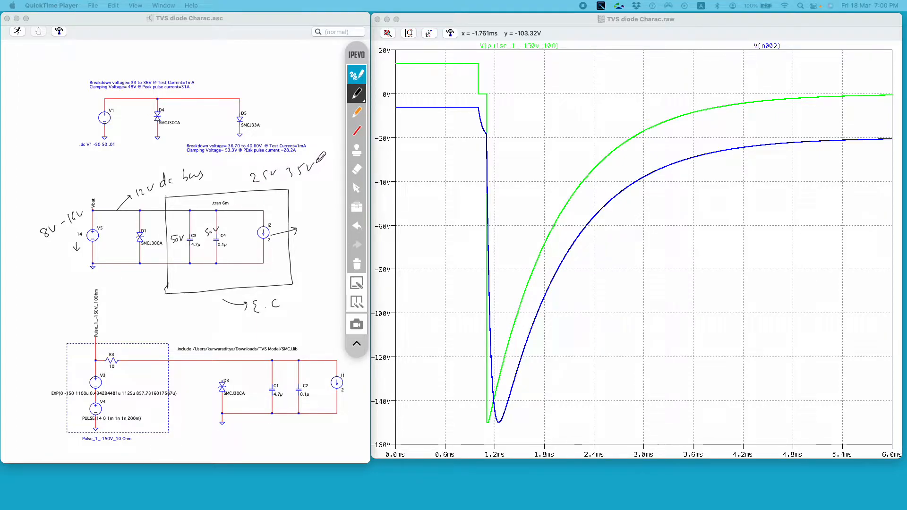
{"action": "mouse_move", "coordinate": [304, 181]}
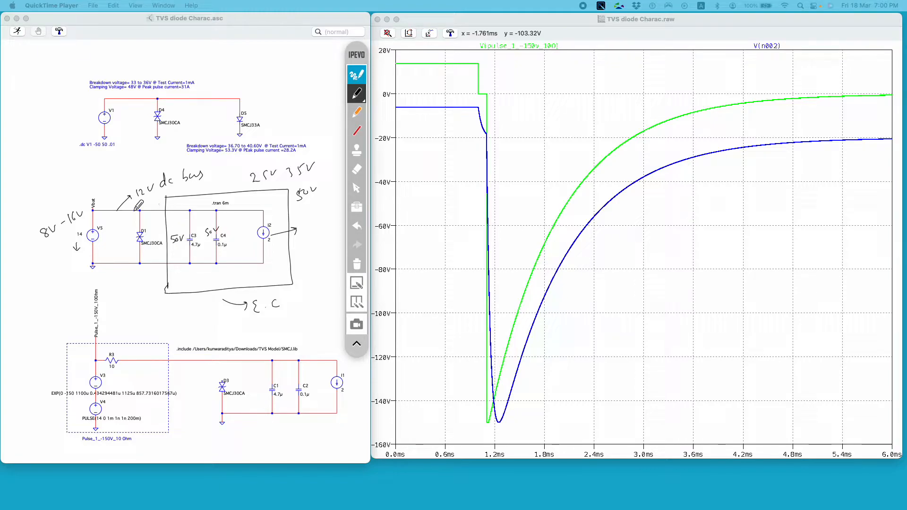
{"action": "mouse_move", "coordinate": [154, 203]}
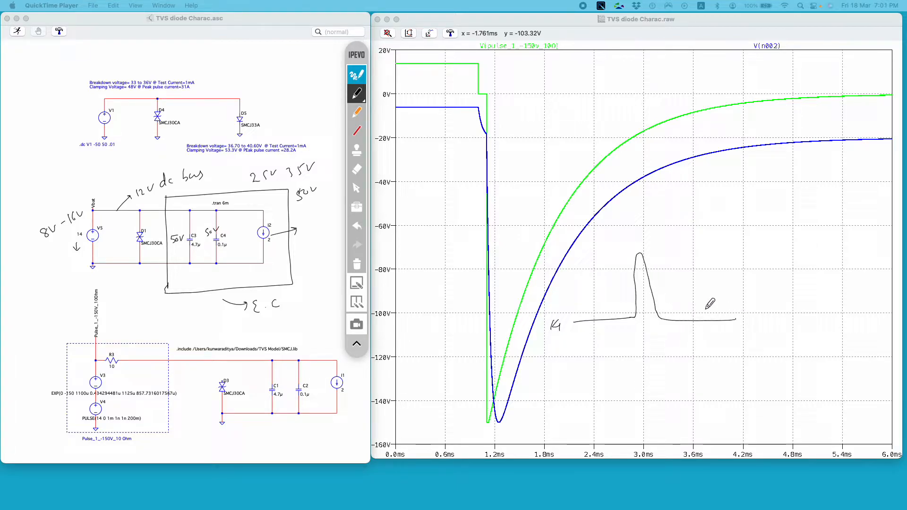
{"action": "mouse_move", "coordinate": [633, 240]}
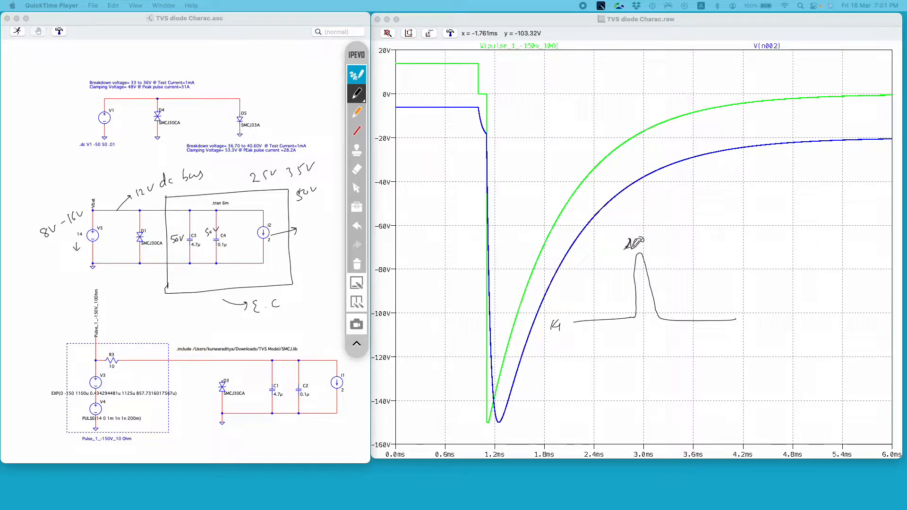
Label the sketched pulse peak '200V' on the plot window
{"action": "left_click_drag", "start_coordinate": [624, 245], "coordinate": [653, 243]}
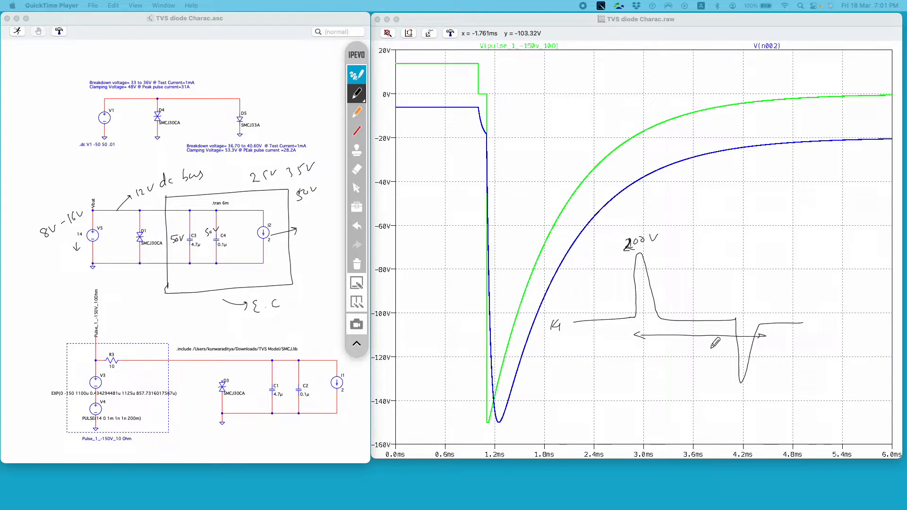
{"action": "mouse_move", "coordinate": [822, 229]}
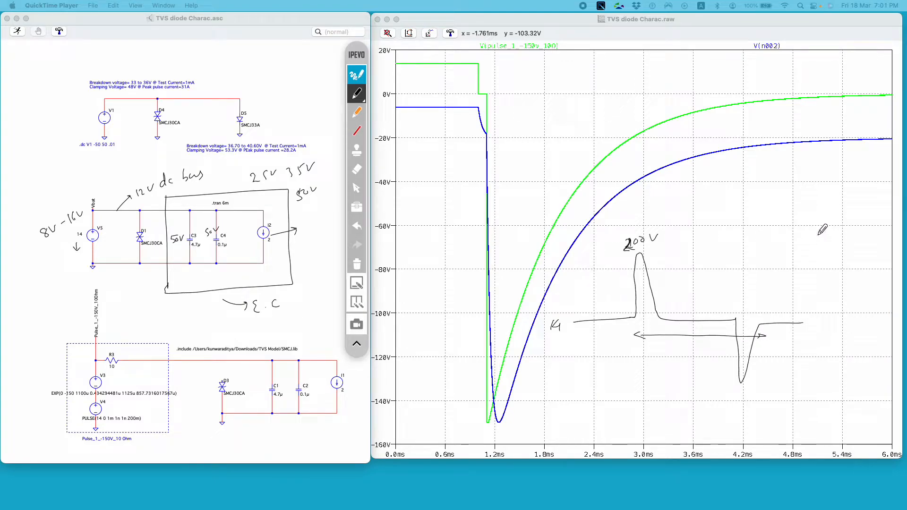
{"action": "mouse_move", "coordinate": [444, 329]}
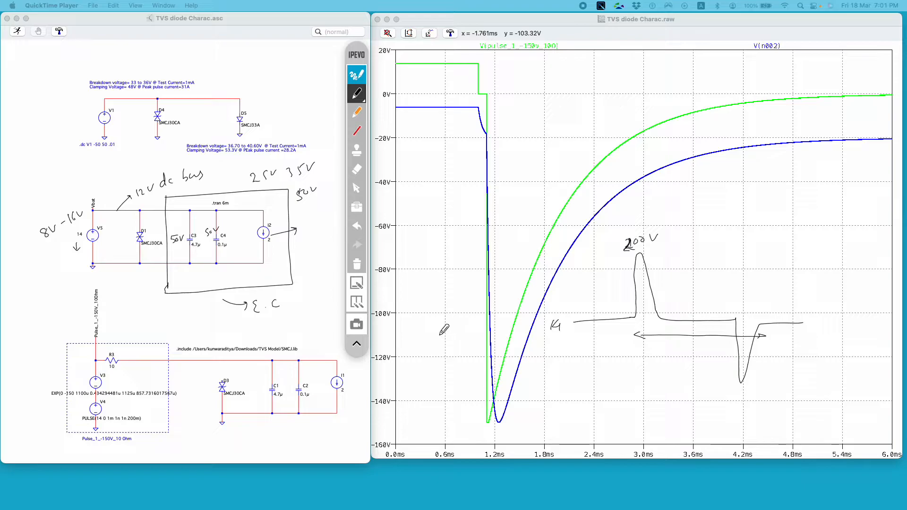
{"action": "mouse_move", "coordinate": [153, 203]}
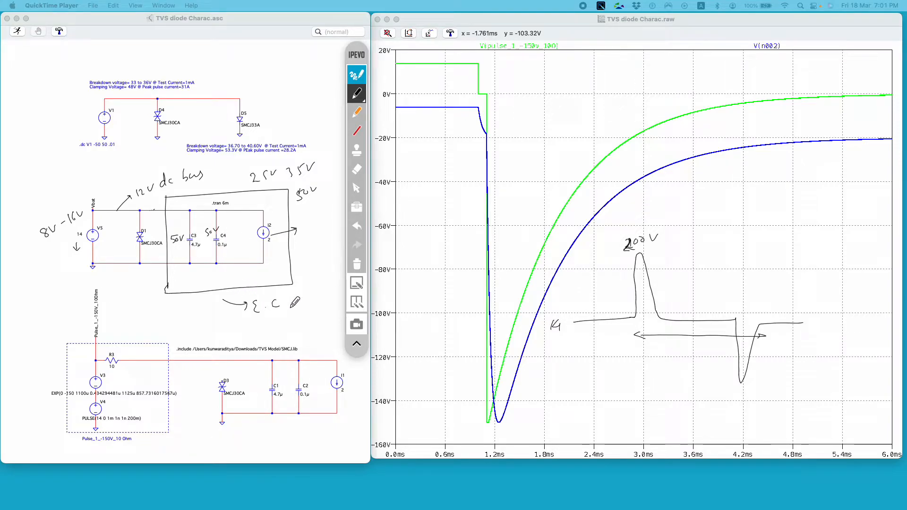
{"action": "mouse_move", "coordinate": [315, 231]}
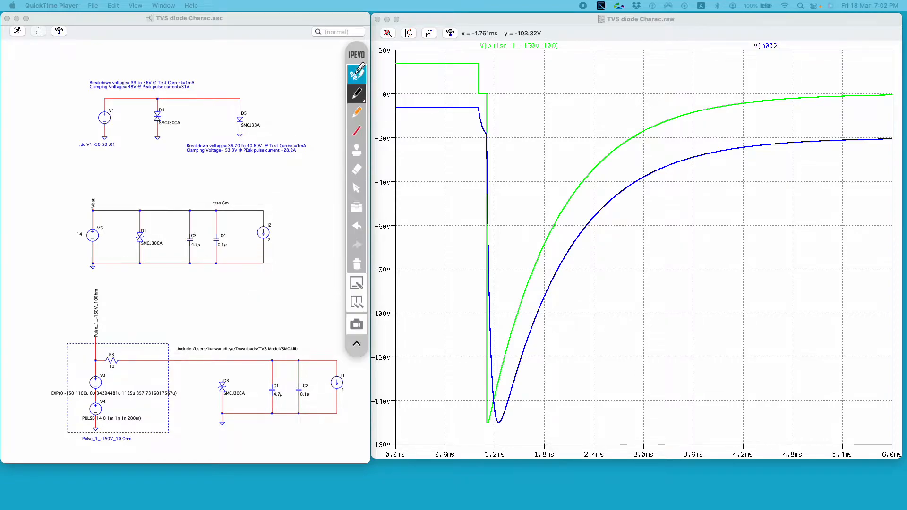
{"action": "mouse_move", "coordinate": [105, 315]}
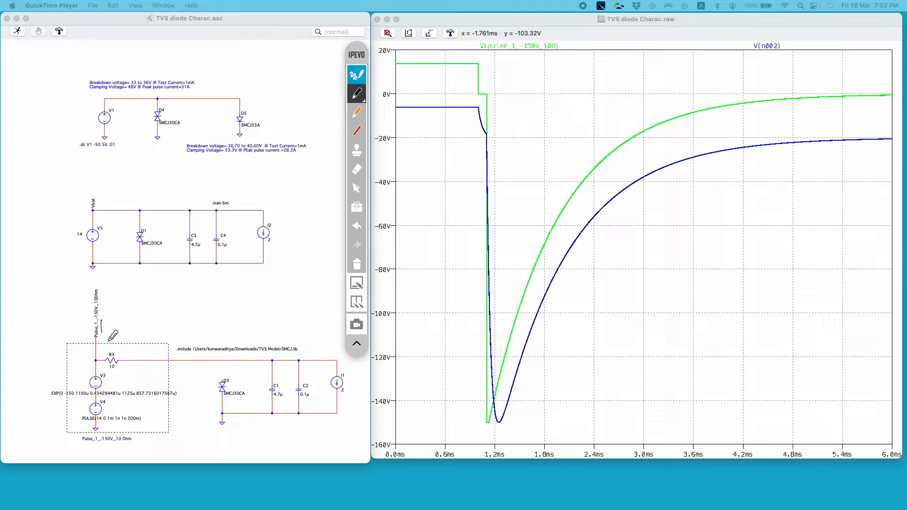
{"action": "mouse_move", "coordinate": [147, 320]}
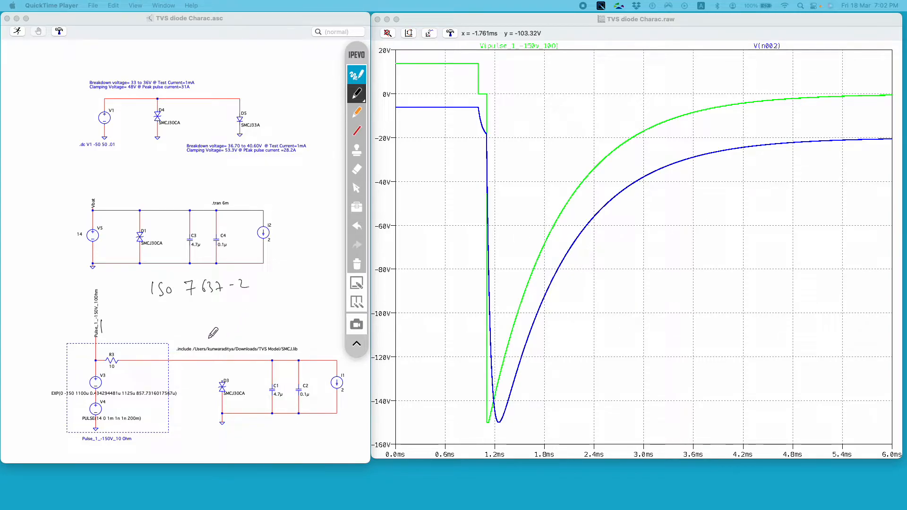
{"action": "mouse_move", "coordinate": [196, 335]}
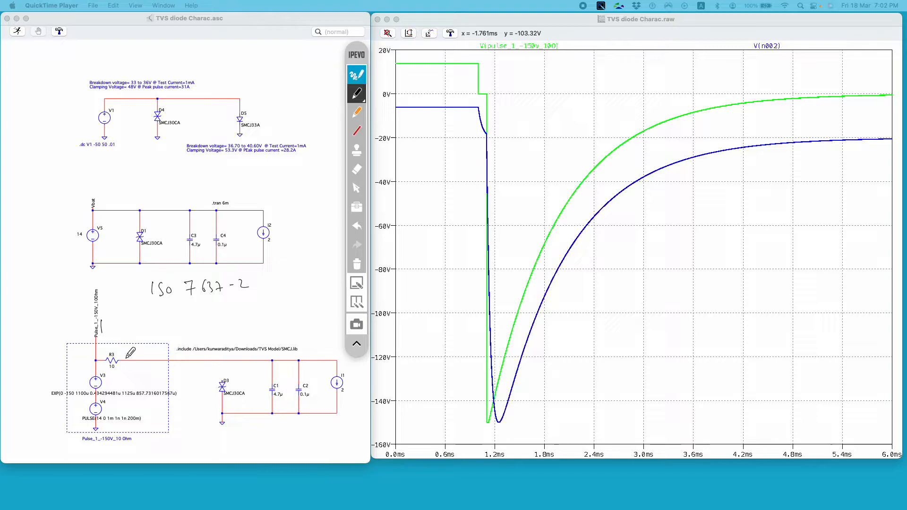
{"action": "mouse_move", "coordinate": [132, 364]}
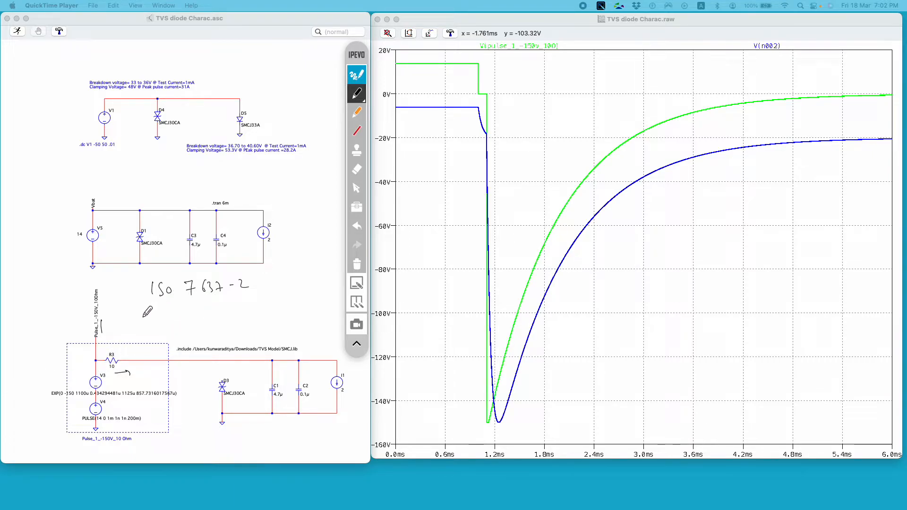
Draw a handwritten arrow beside resistor R3
{"action": "left_click_drag", "start_coordinate": [141, 312], "coordinate": [238, 295]}
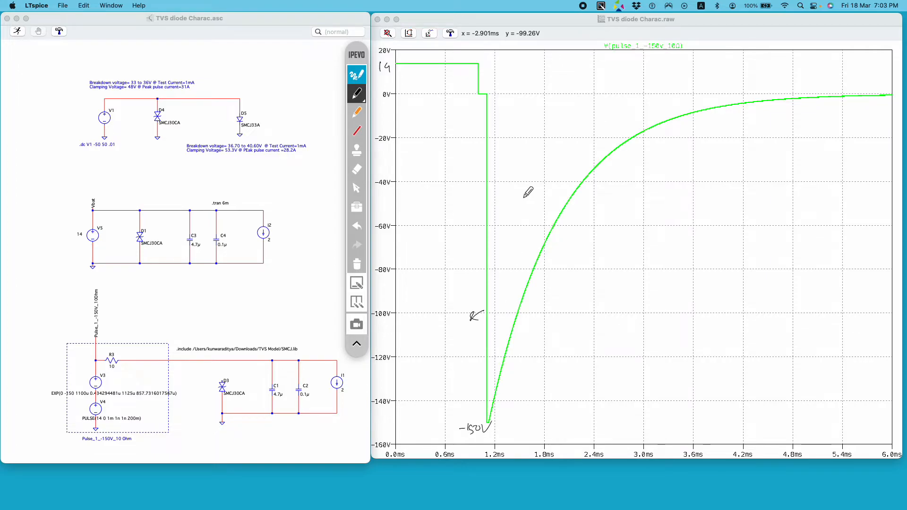
Mark the 2 ms pulse width and underline the 'Pulse 1' label
{"action": "left_click_drag", "start_coordinate": [622, 95], "coordinate": [489, 103]}
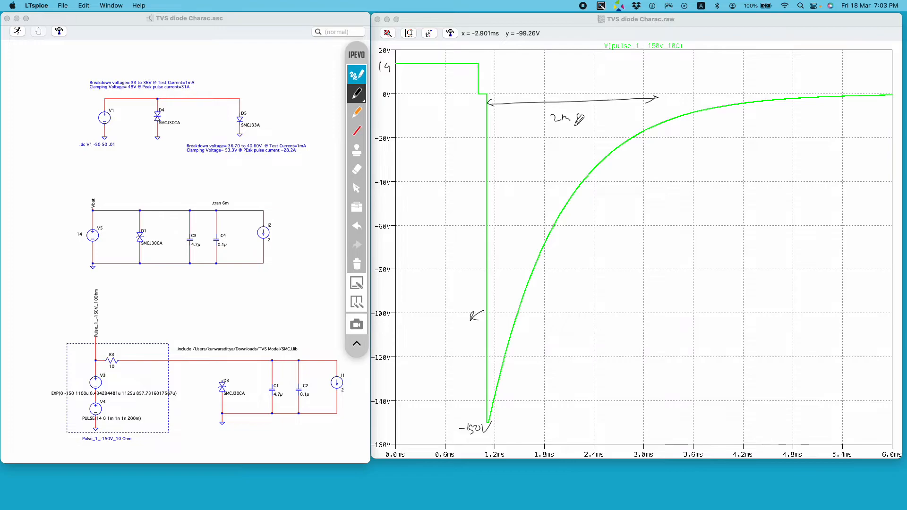
{"action": "mouse_move", "coordinate": [578, 98]}
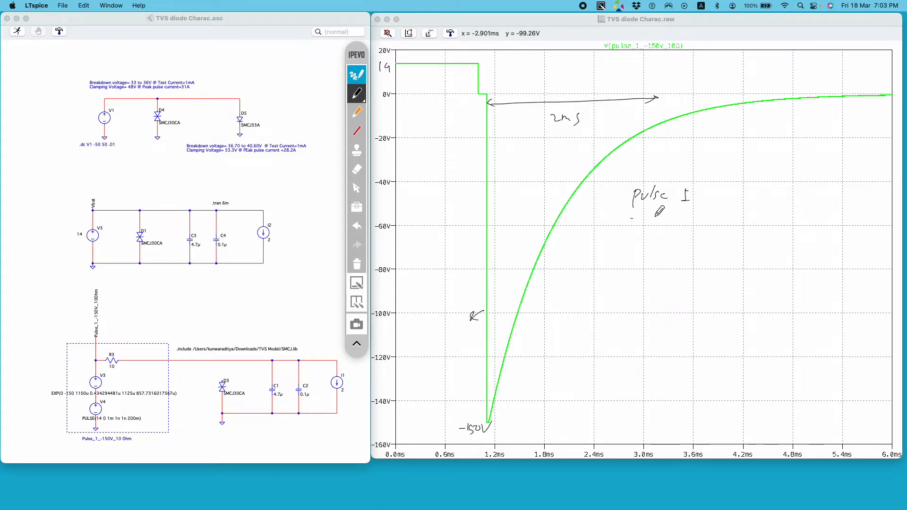
{"action": "left_click_drag", "start_coordinate": [634, 219], "coordinate": [691, 215]}
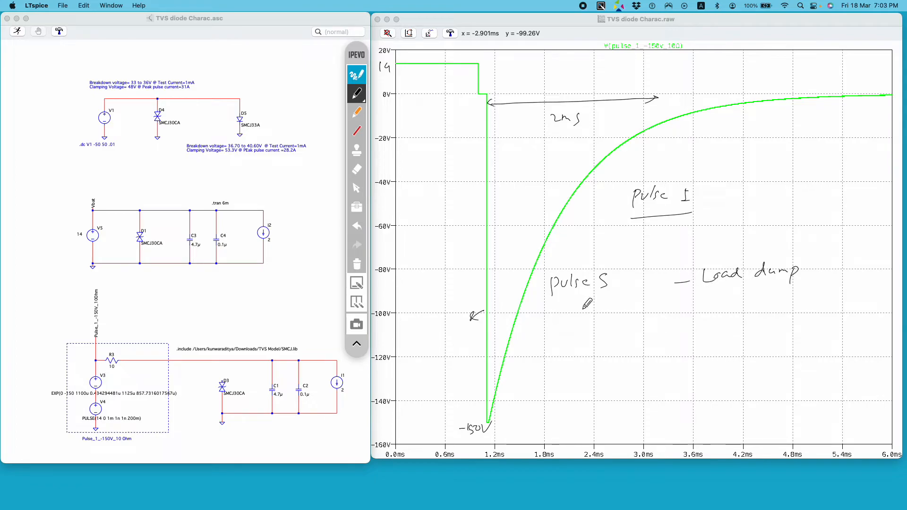
{"action": "mouse_move", "coordinate": [629, 311]}
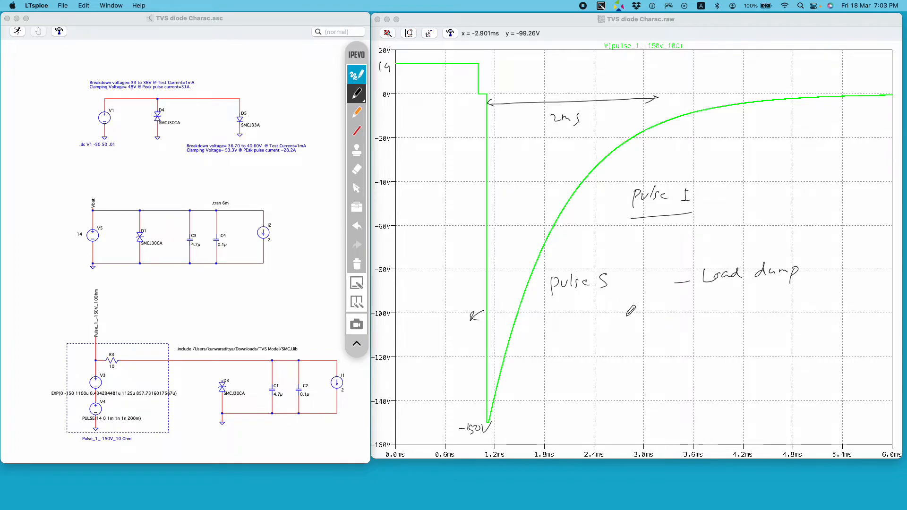
{"action": "mouse_move", "coordinate": [616, 283]}
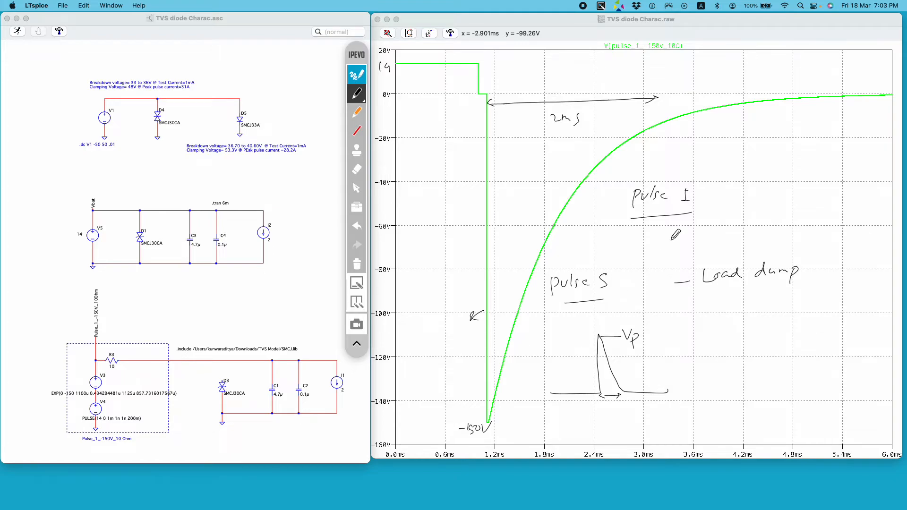
{"action": "mouse_move", "coordinate": [654, 256]}
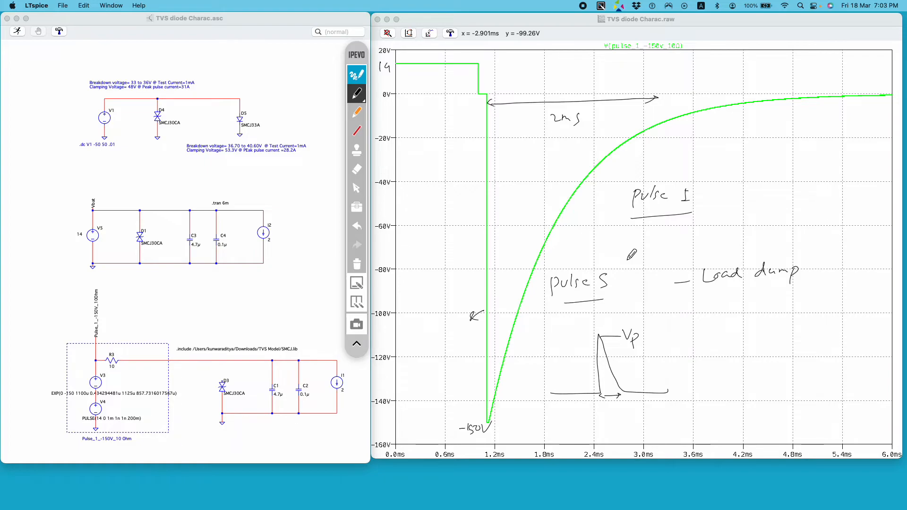
{"action": "mouse_move", "coordinate": [229, 237]}
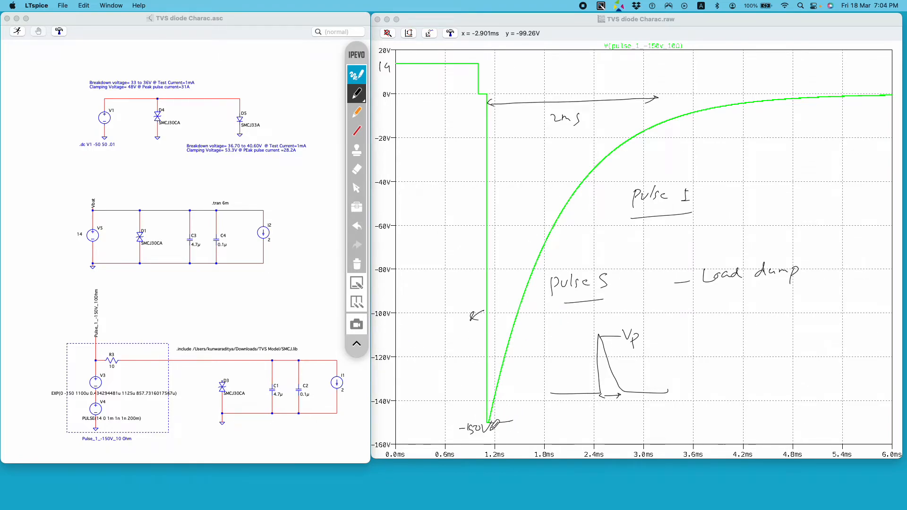
{"action": "mouse_move", "coordinate": [275, 363]}
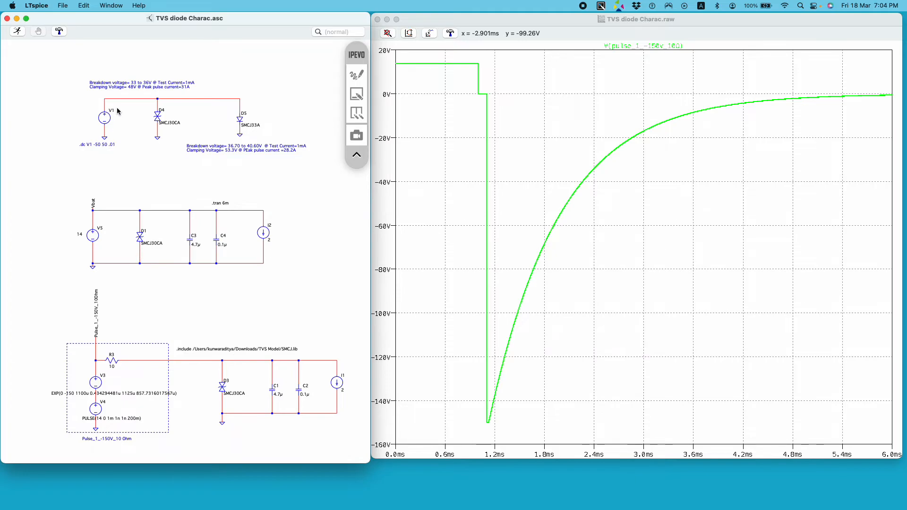
{"action": "mouse_move", "coordinate": [227, 252]}
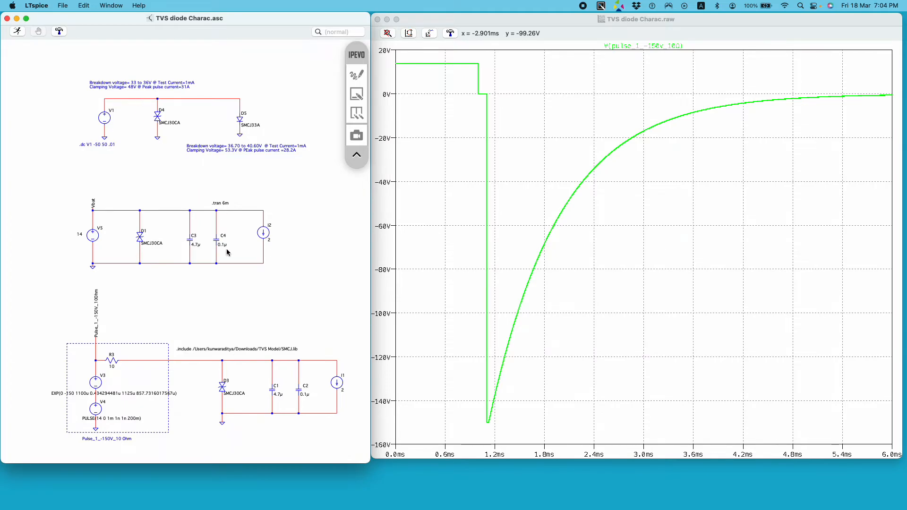
{"action": "mouse_move", "coordinate": [248, 337]}
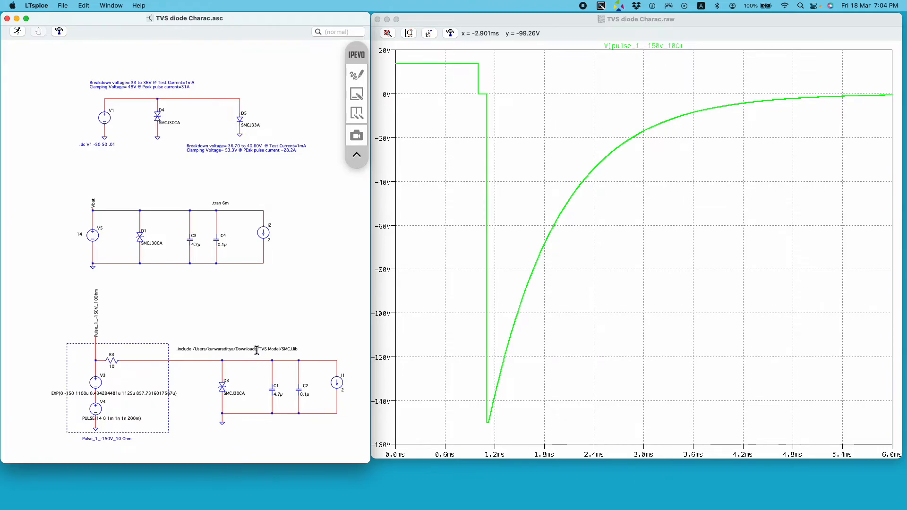
{"action": "mouse_move", "coordinate": [217, 371]}
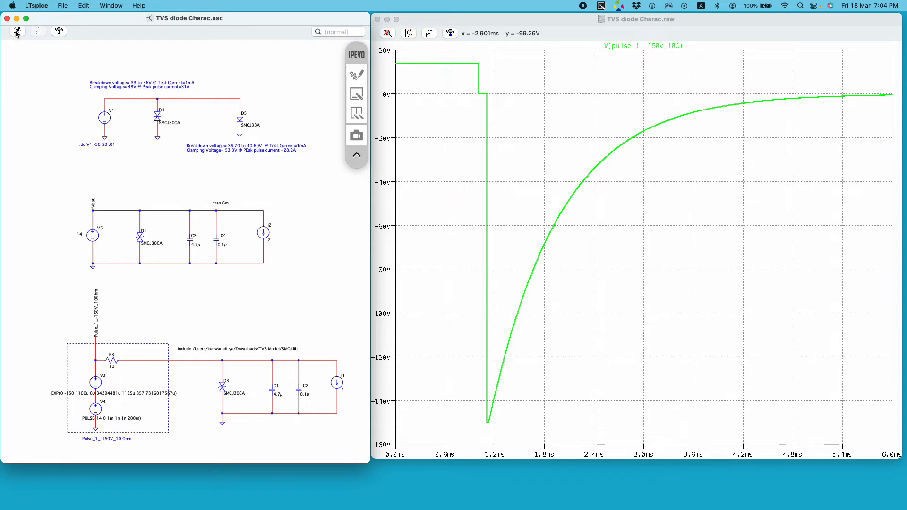
{"action": "mouse_move", "coordinate": [510, 245]}
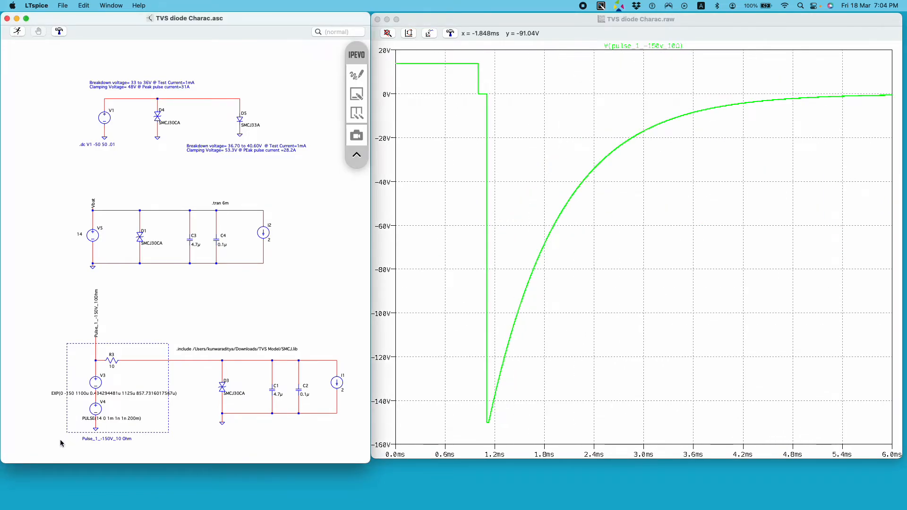
{"action": "mouse_move", "coordinate": [102, 360]}
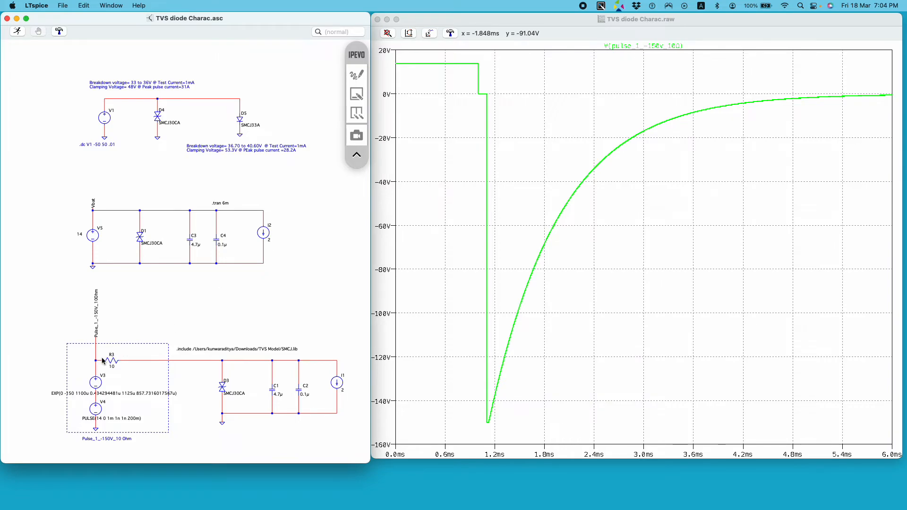
{"action": "mouse_move", "coordinate": [244, 339]}
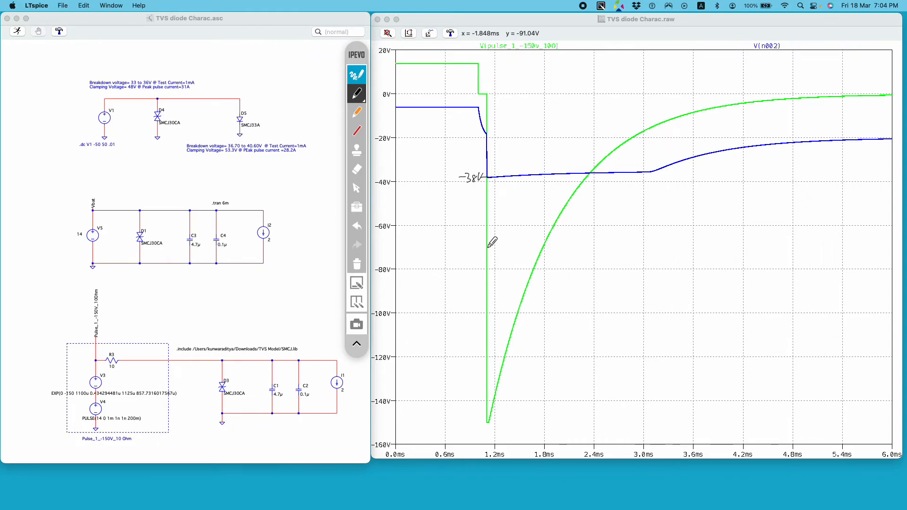
{"action": "mouse_move", "coordinate": [398, 244]}
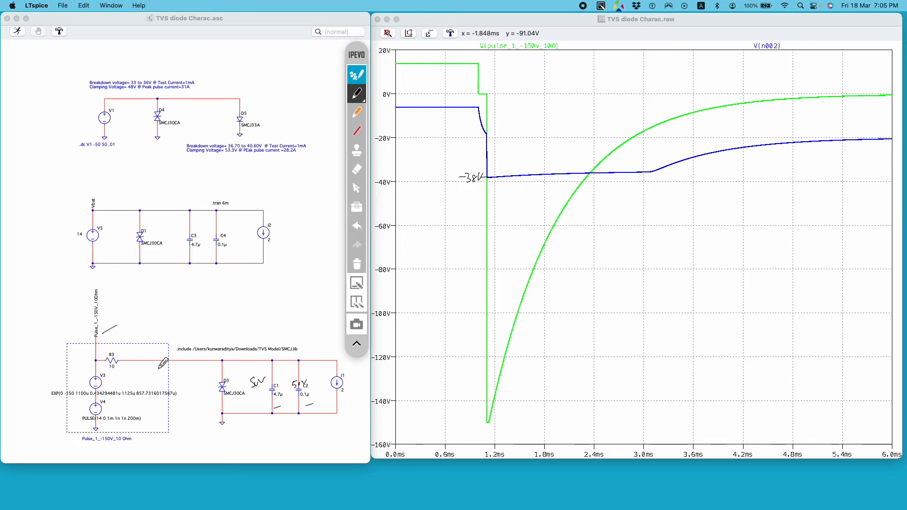
{"action": "mouse_move", "coordinate": [163, 357]}
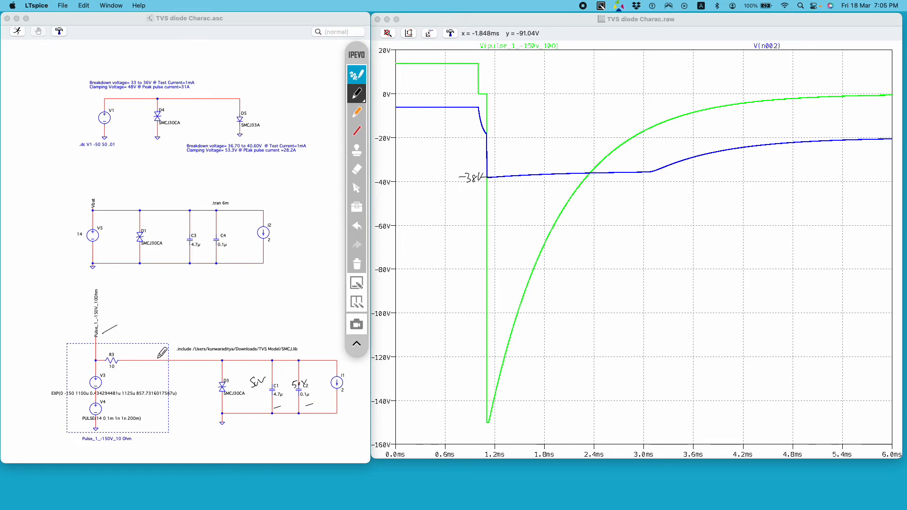
{"action": "mouse_move", "coordinate": [101, 338]}
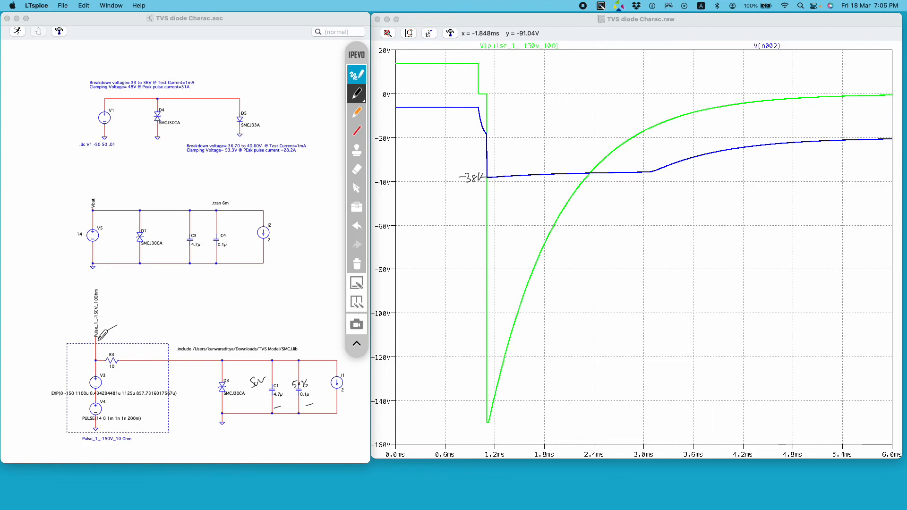
{"action": "mouse_move", "coordinate": [186, 410]}
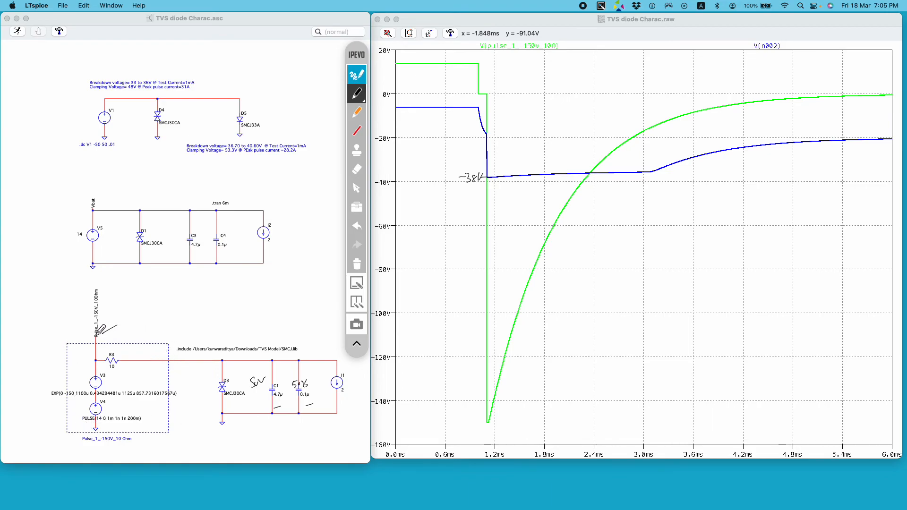
{"action": "mouse_move", "coordinate": [124, 319]}
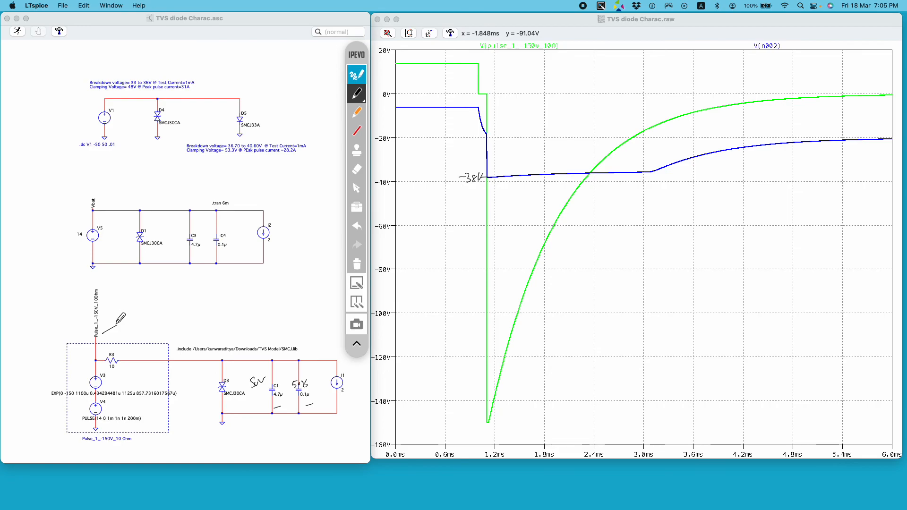
{"action": "mouse_move", "coordinate": [134, 307]}
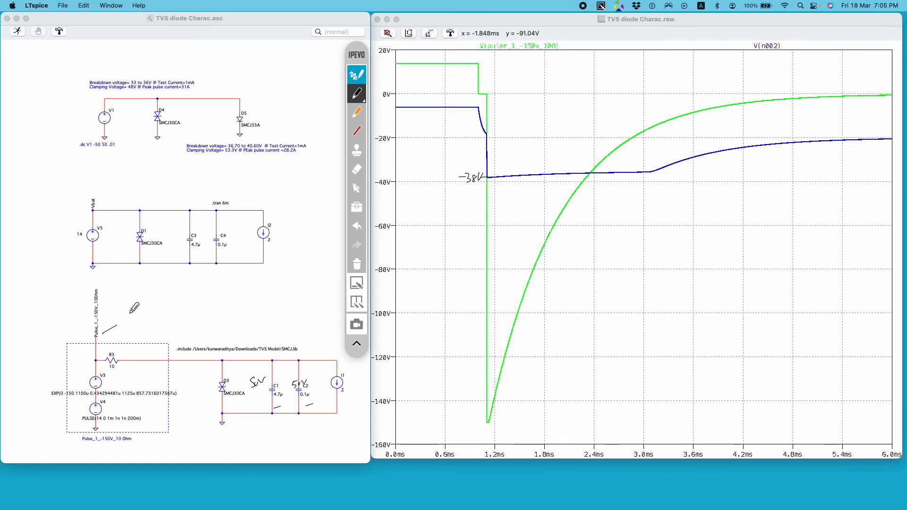